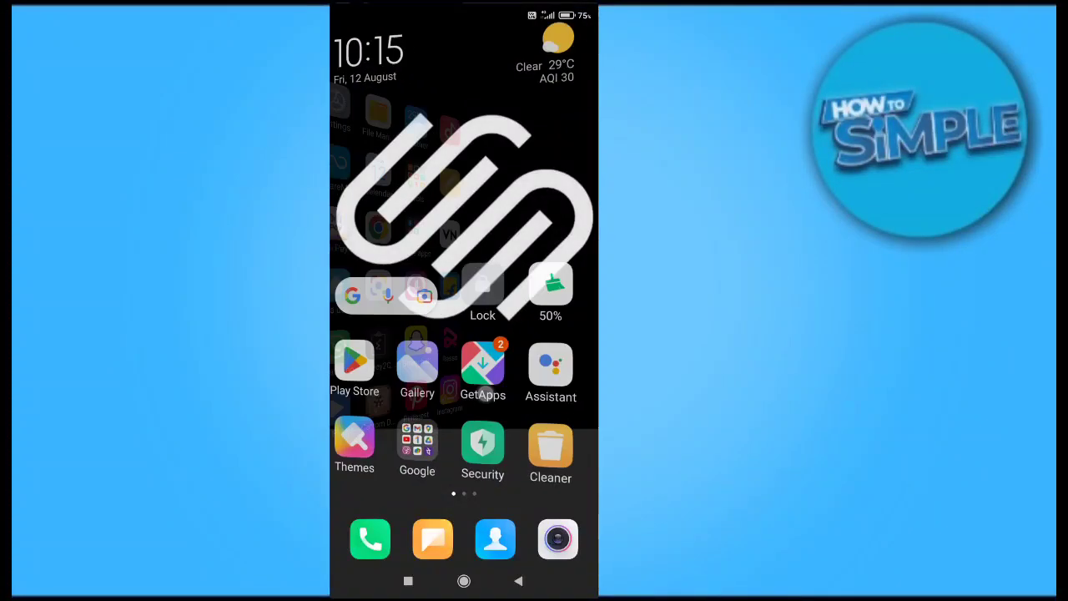
Swipe across the home screen pages and launch the Facebook app.
scroll(left, 3)
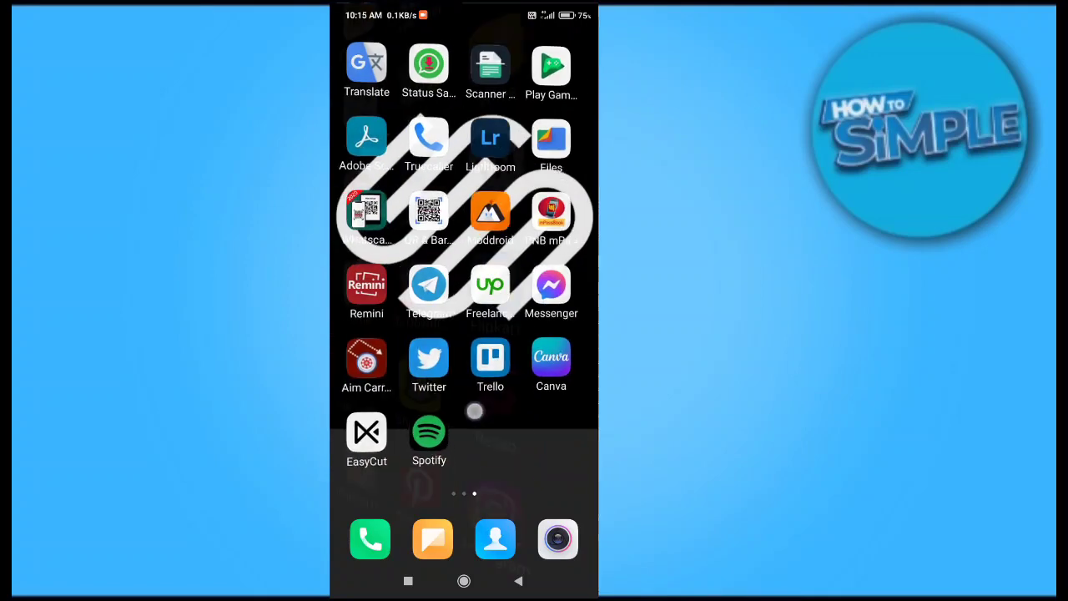
scroll(left, 3)
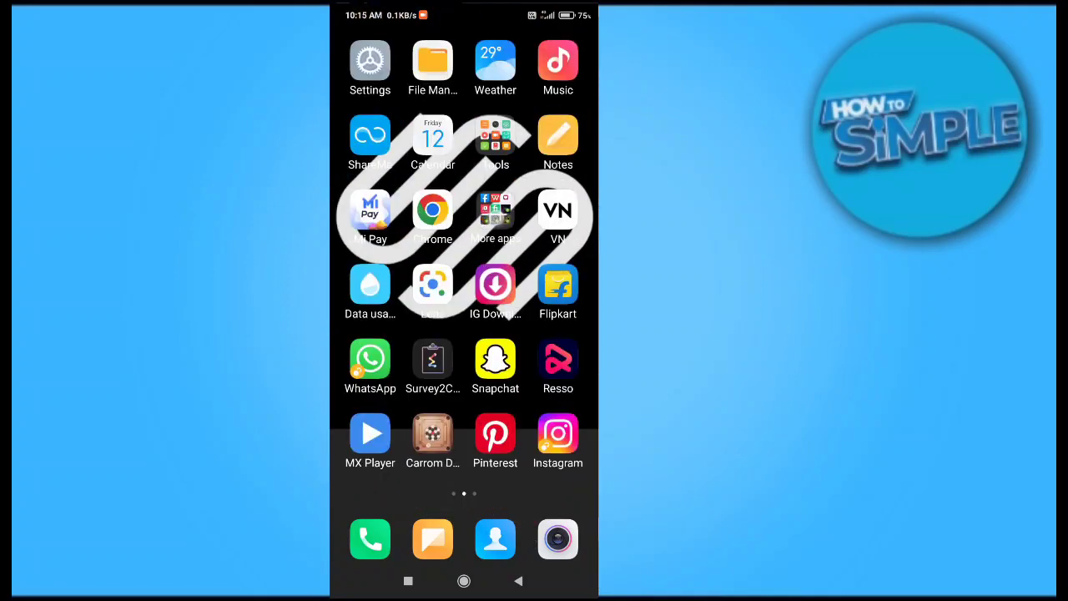
click(494, 210)
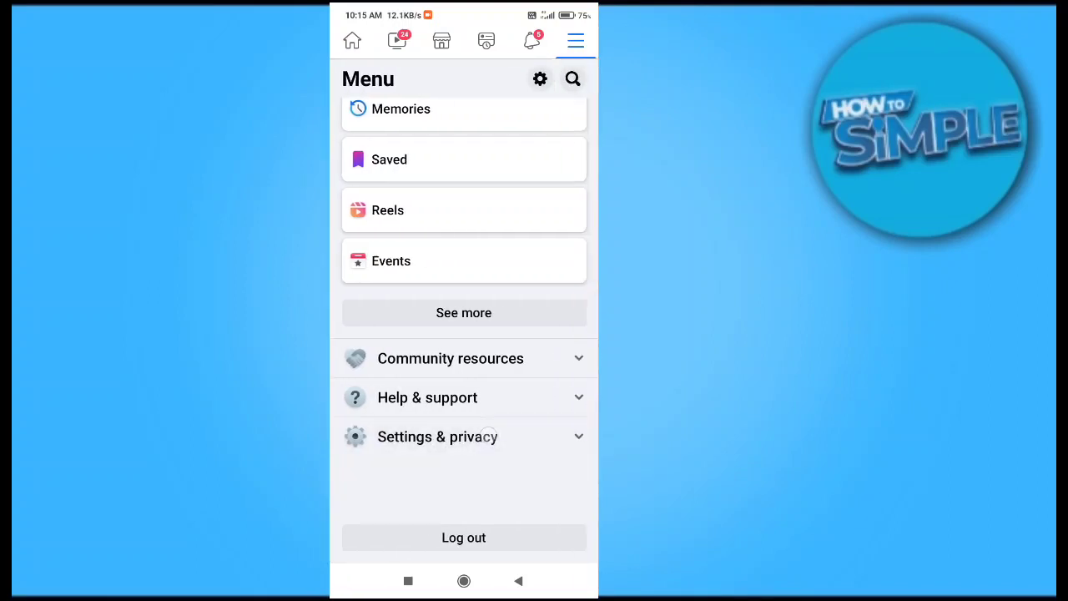
Reach Facebook's Settings & privacy page and scroll to the Permissions section with Location.
click(464, 438)
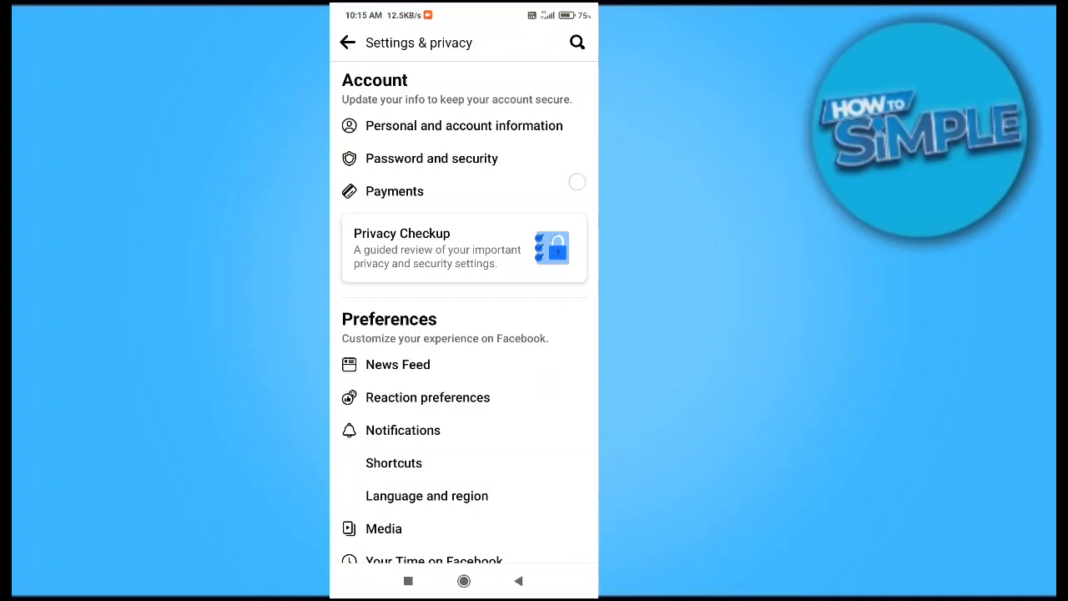
scroll(down, 3)
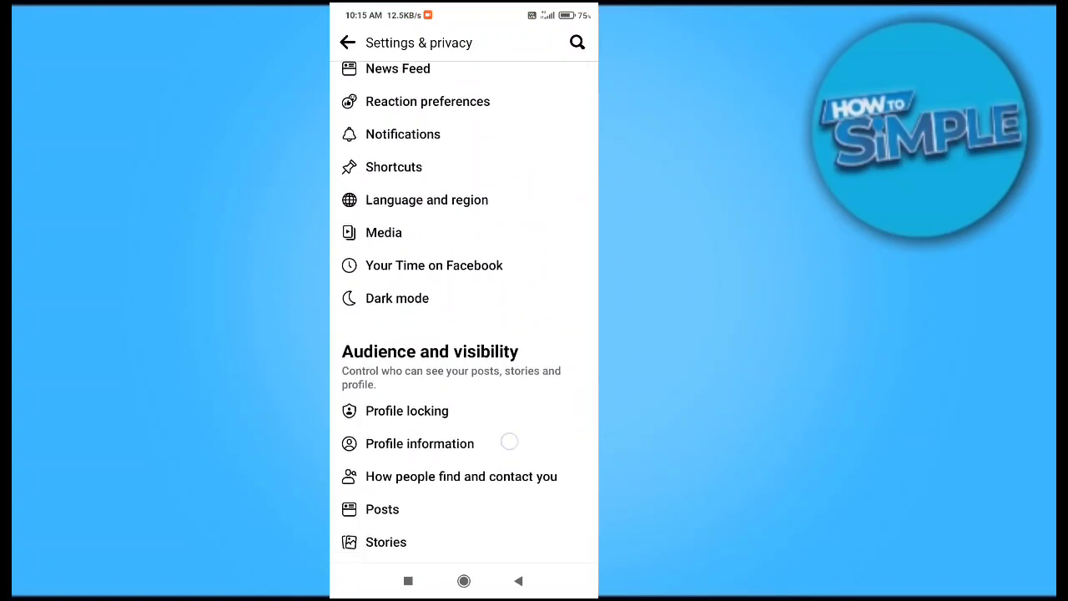
scroll(down, 3)
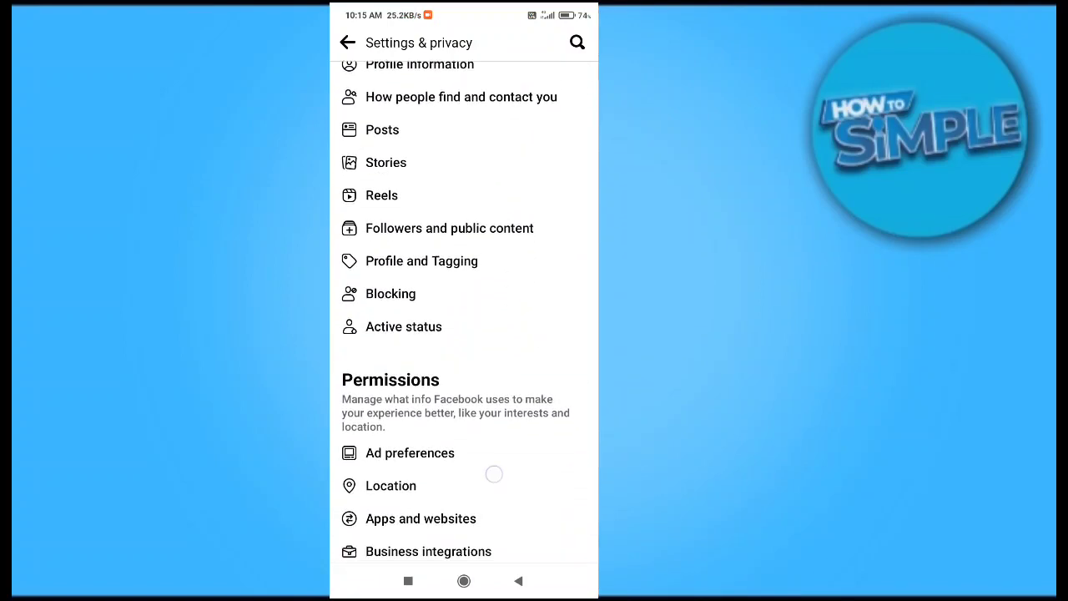
scroll(down, 3)
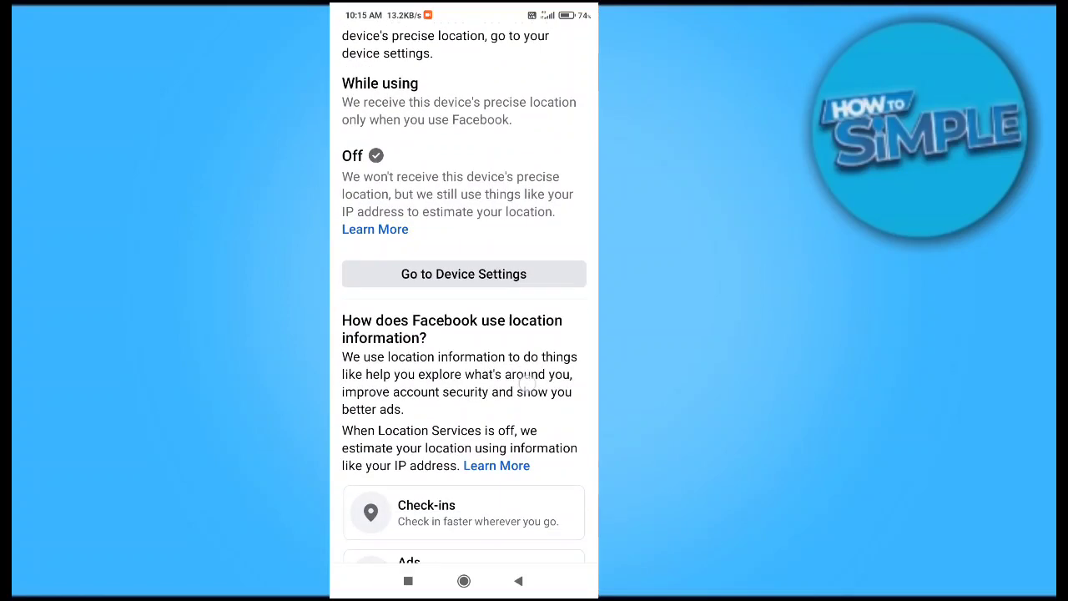
Scroll Facebook's location settings page showing precise location Off.
scroll(down, 3)
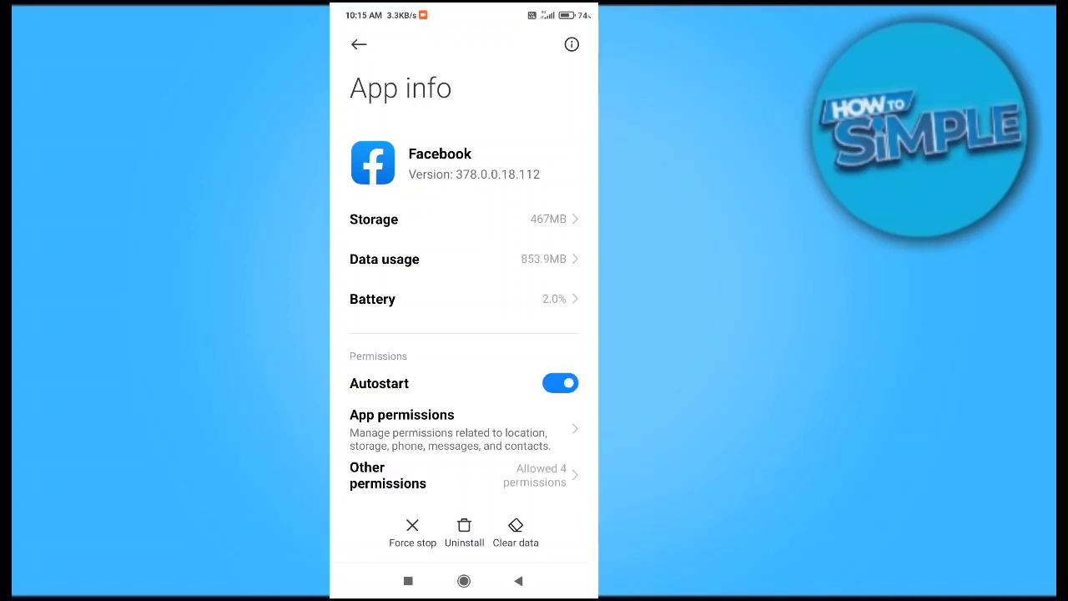
Scroll Facebook's App info page down to the Permissions section.
scroll(down, 3)
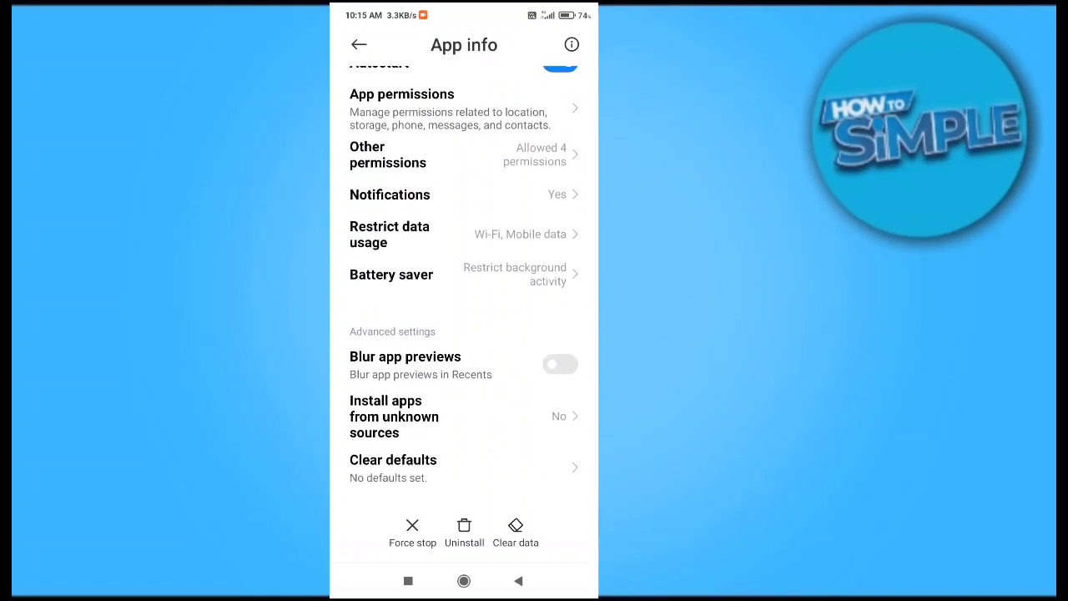
scroll(down, 3)
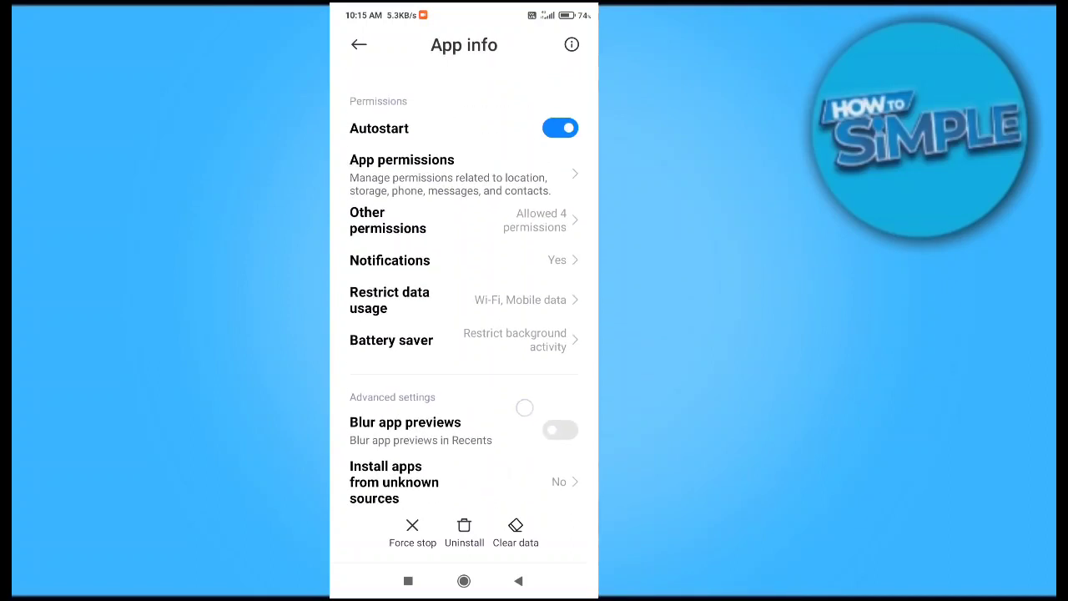
scroll(down, 3)
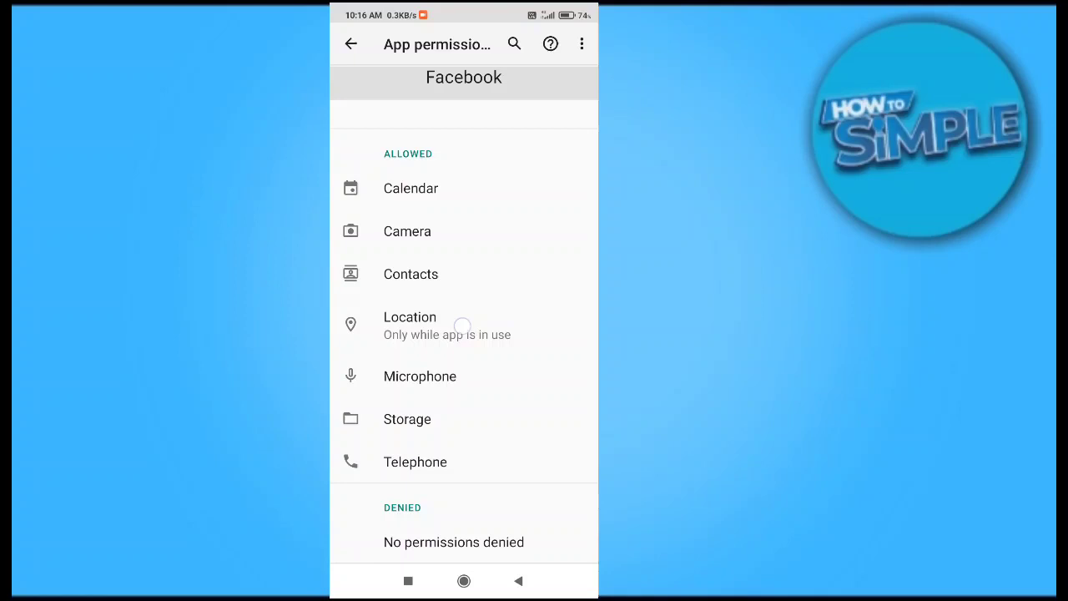
Set Facebook's Location permission to Deny and return to the permissions list.
click(411, 324)
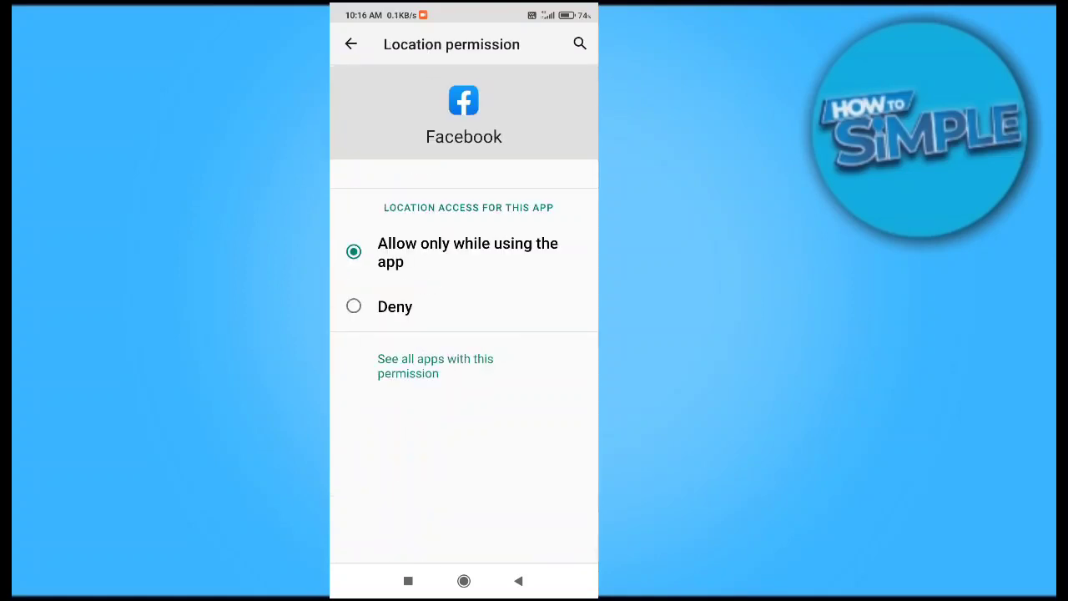
click(354, 308)
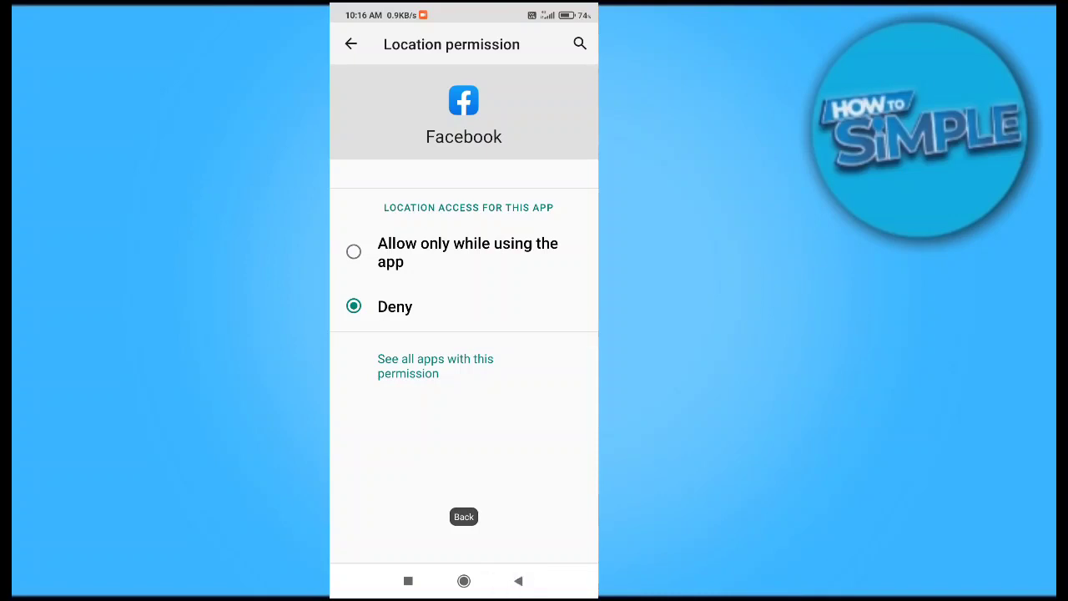
click(350, 44)
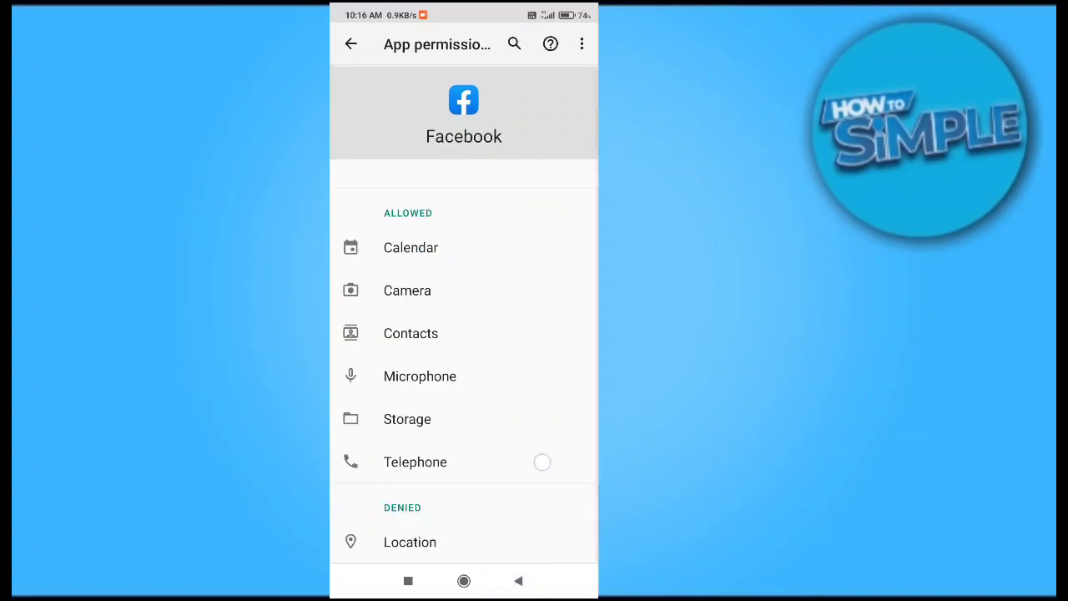